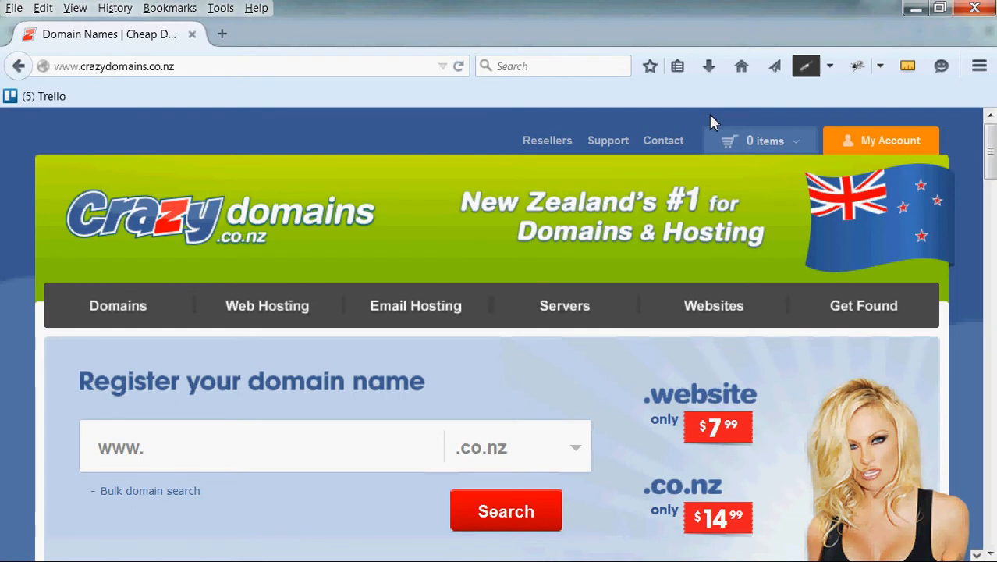
mouse_move(580, 159)
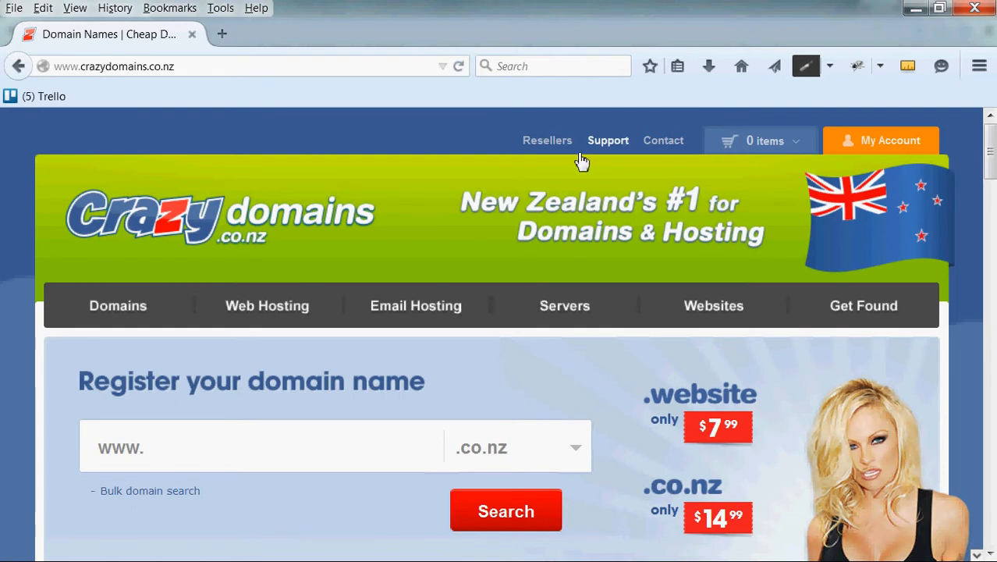
mouse_move(378, 225)
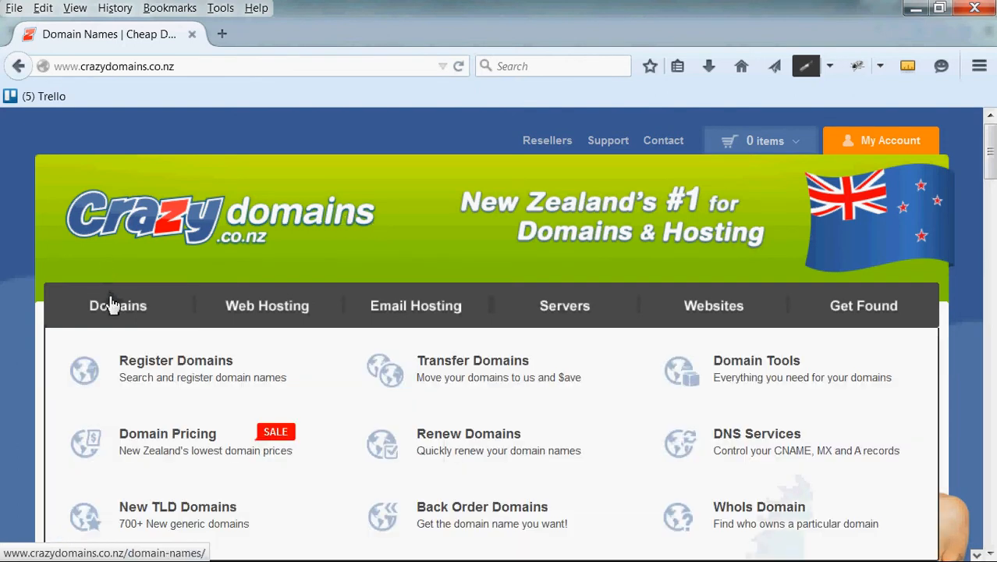
mouse_move(455, 373)
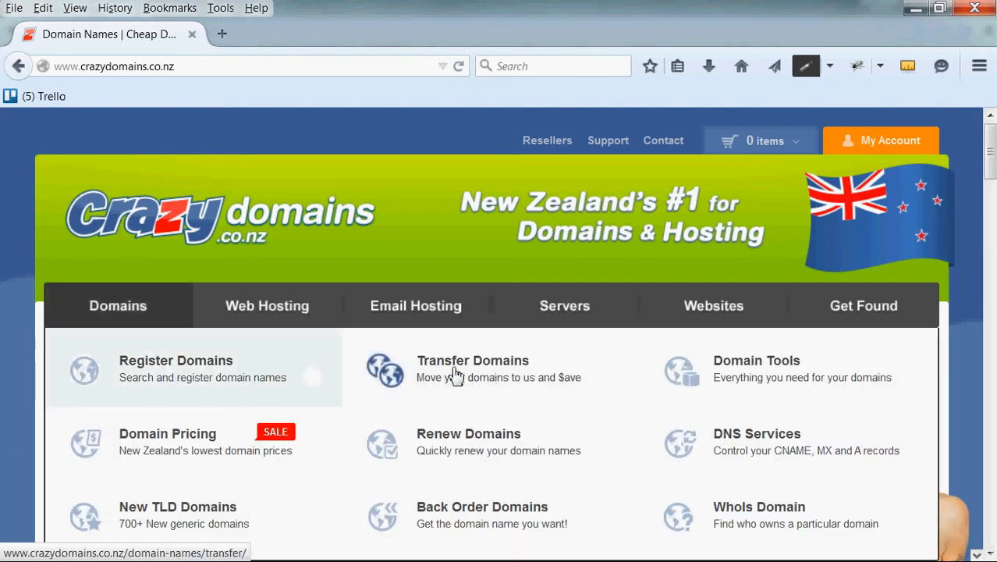
Go to the Transfer Domains page from the Domains menu.
click(471, 359)
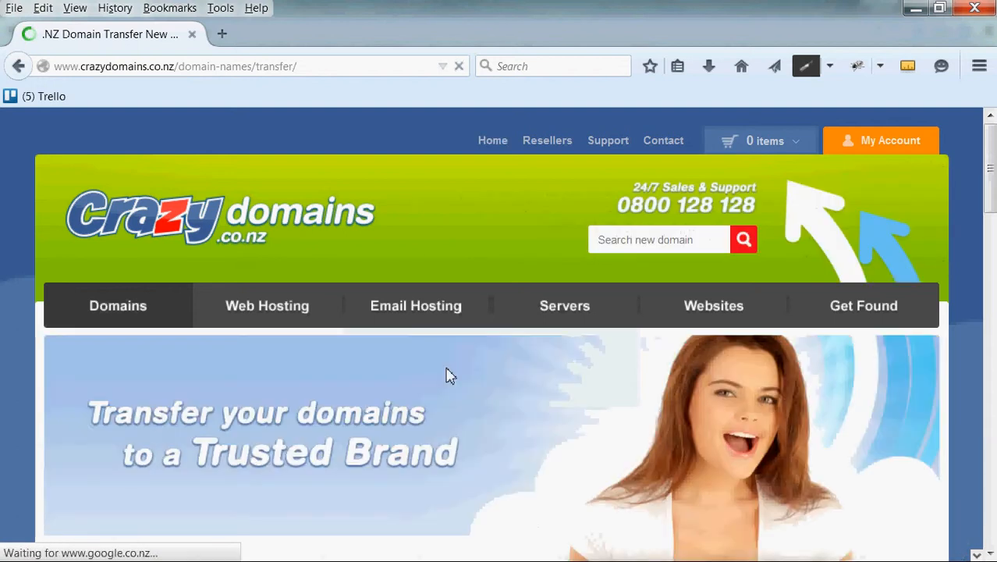
Add buildyourwebsite.co.nz with domain password 11111 to the cart for transfer.
scroll(down, 3)
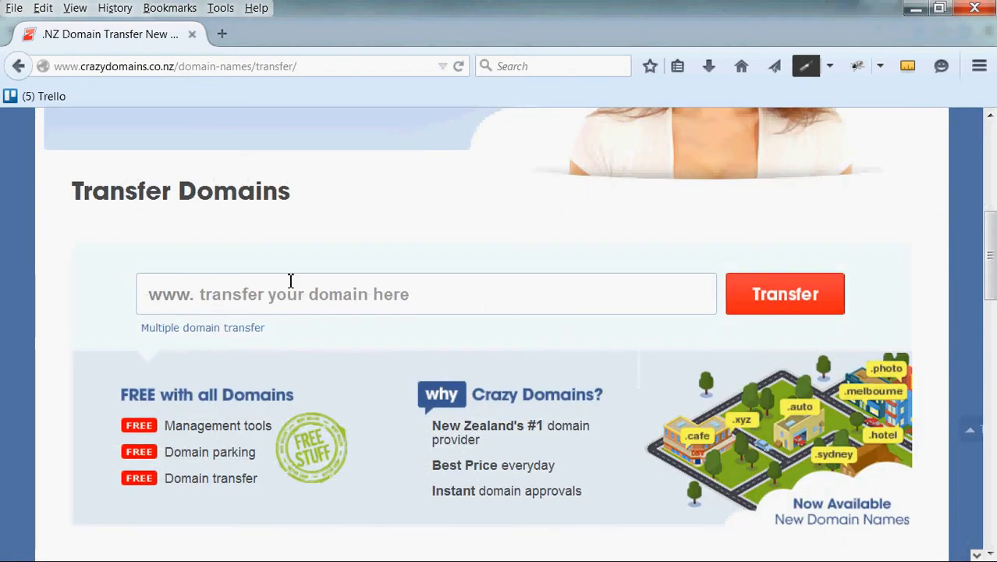
text(buildyour)
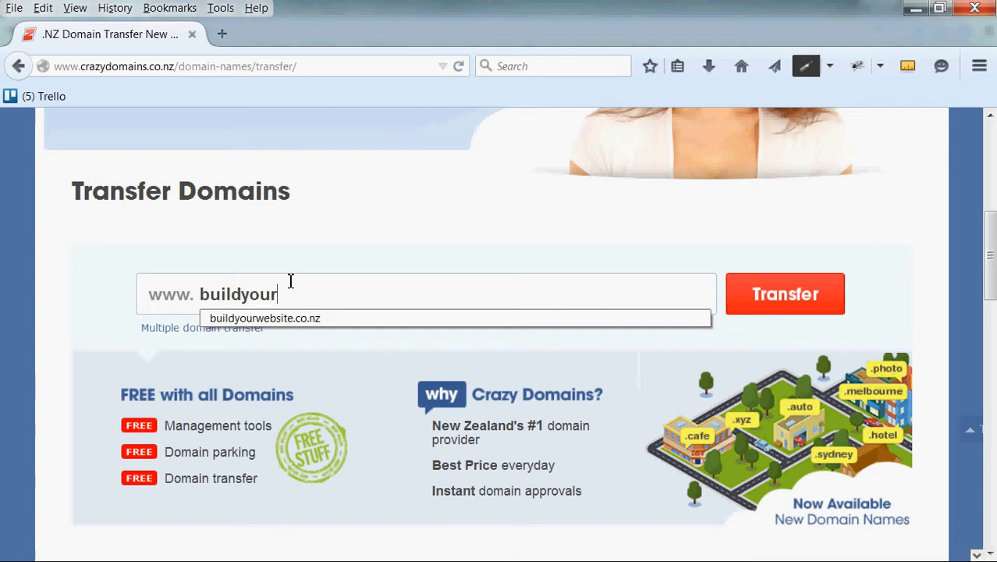
text(website.co.nz)
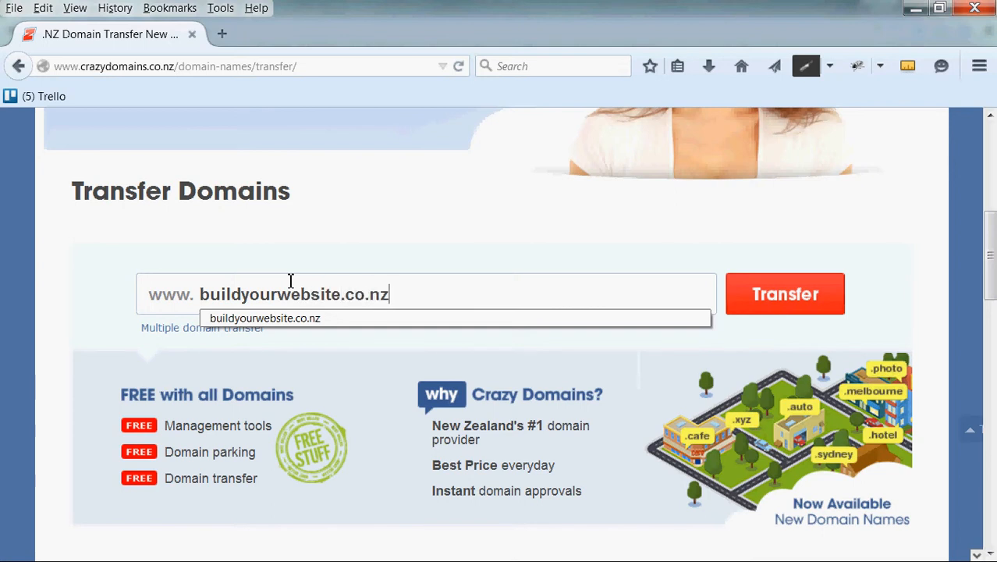
click(785, 294)
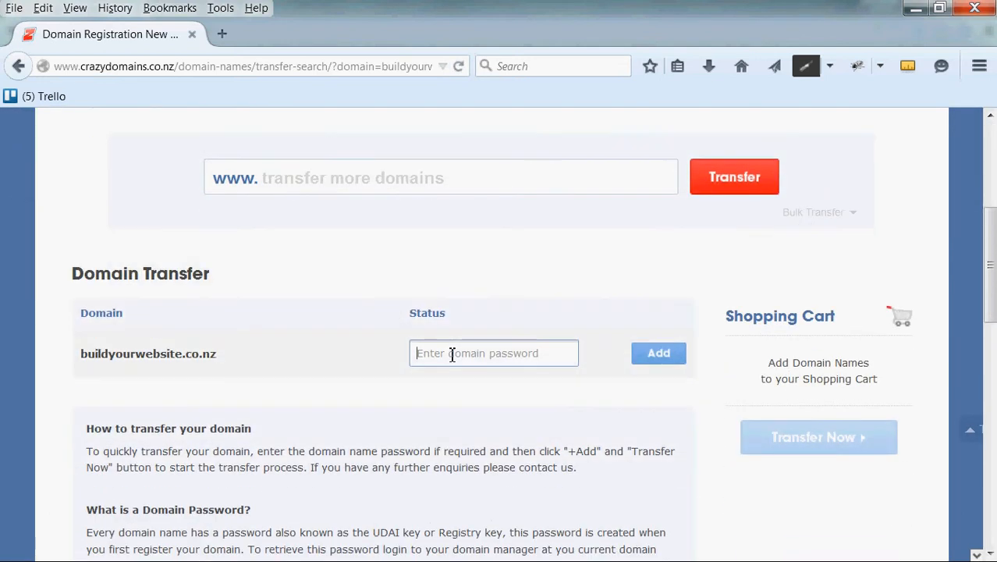
text(11111)
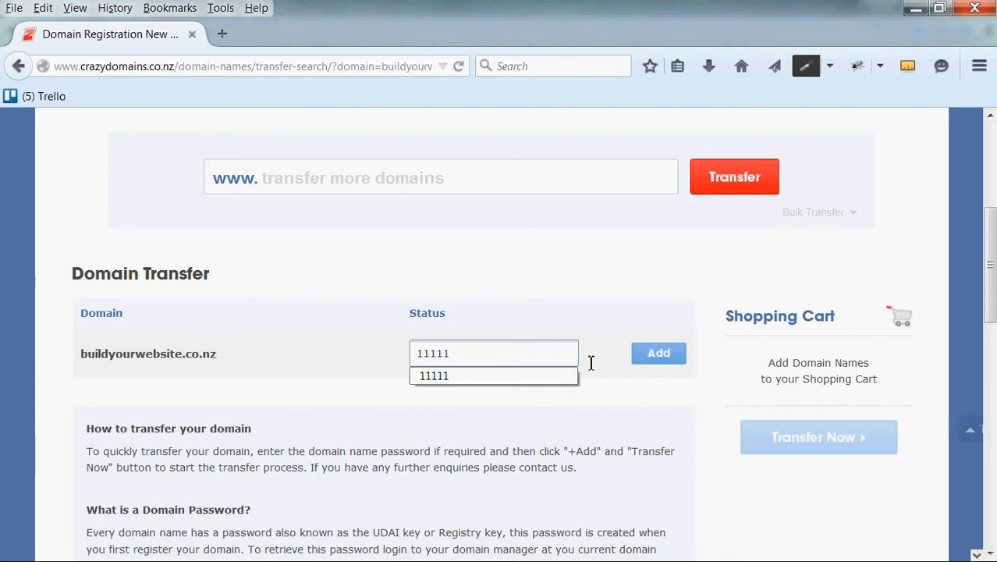
click(658, 352)
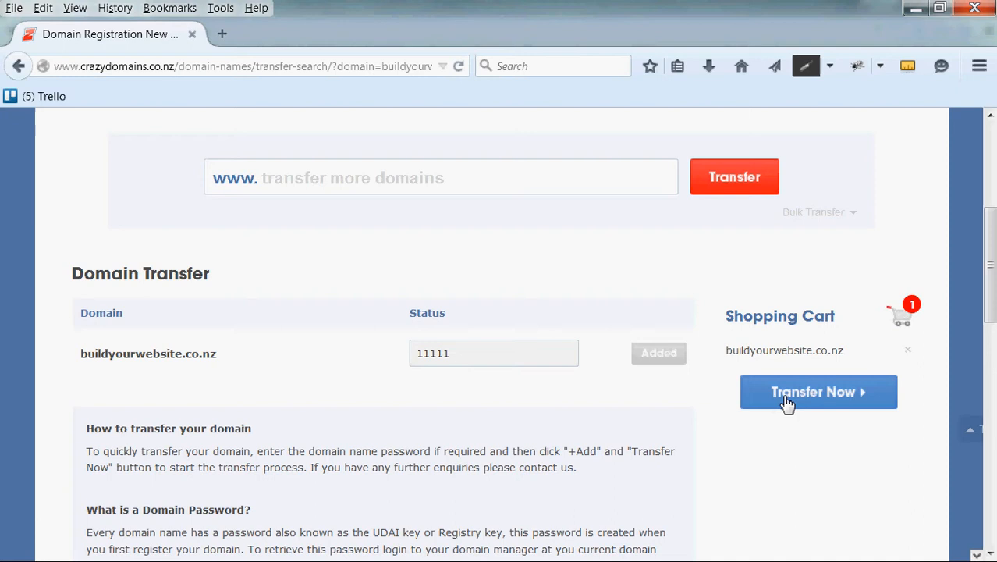
Remove Premium DNS Tools from the cart, leaving a $0.00 transfer order, and check out.
click(817, 390)
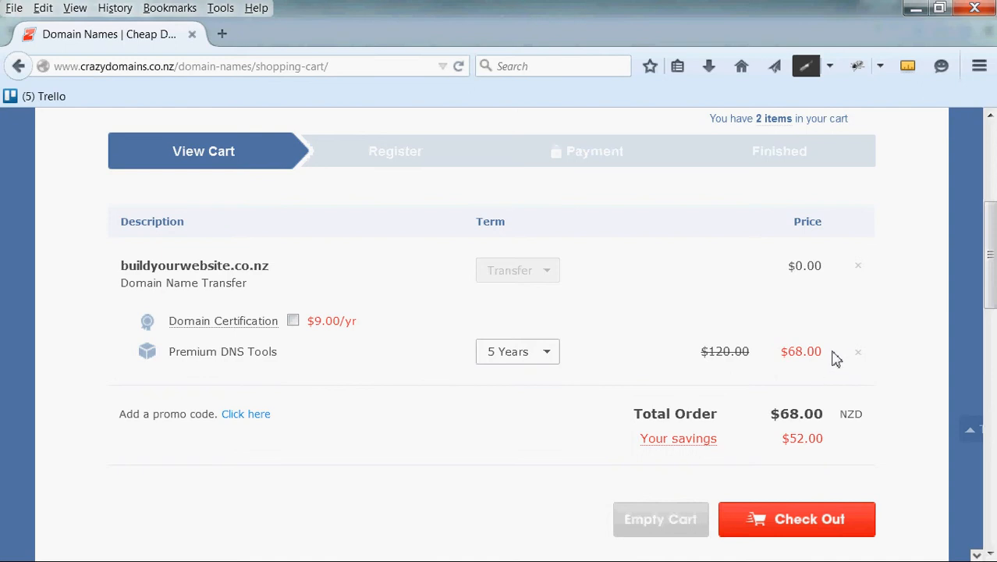
mouse_move(858, 356)
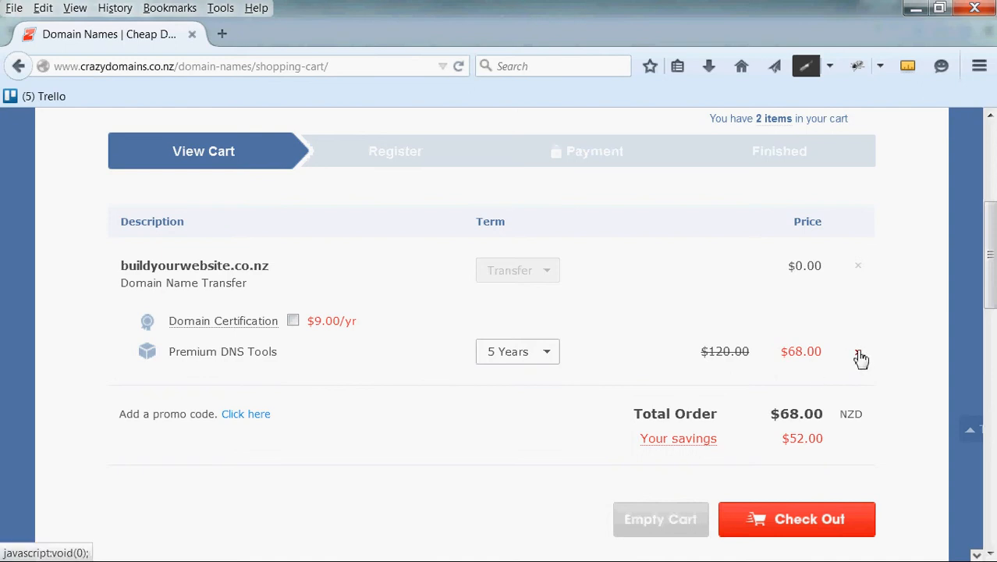
click(861, 352)
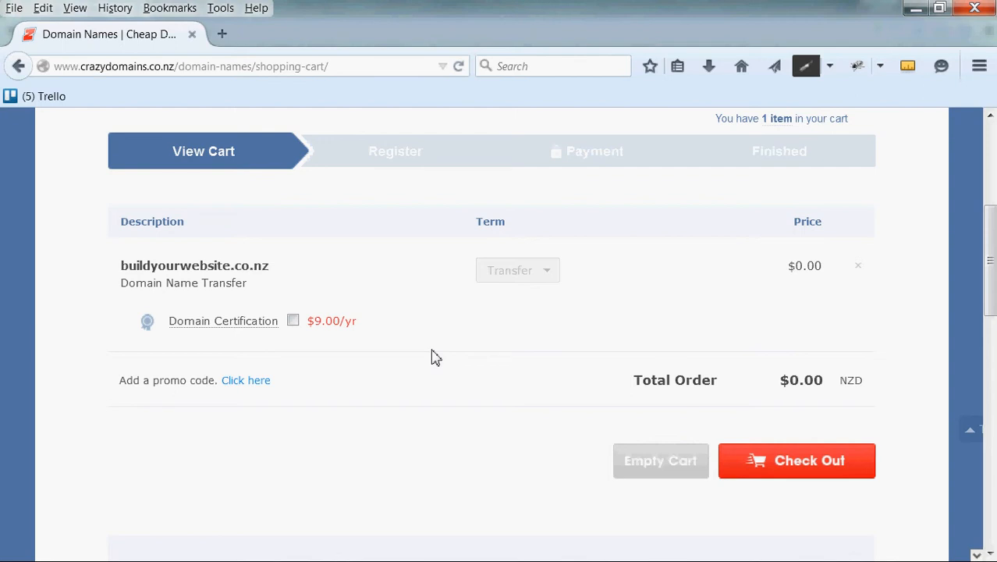
mouse_move(449, 384)
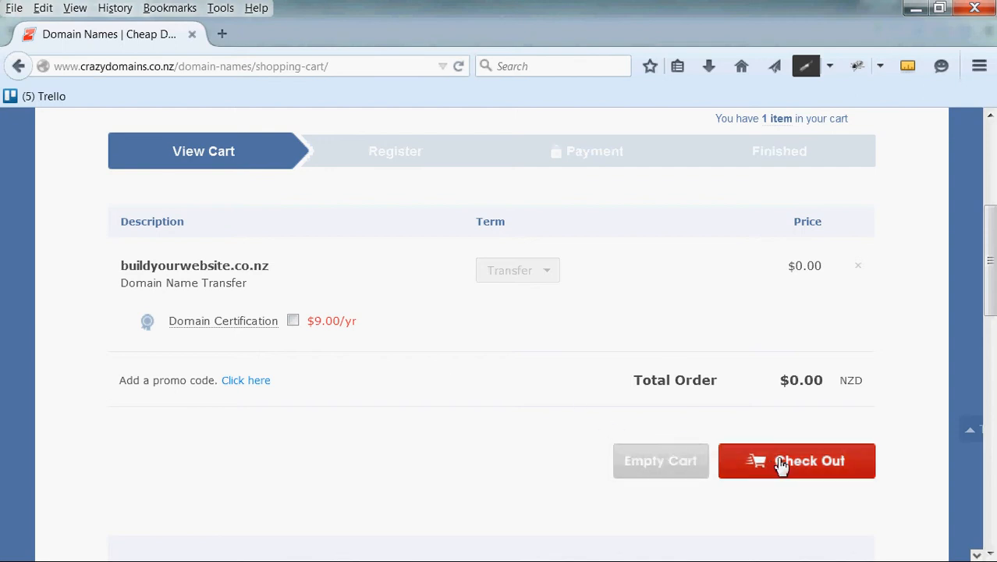
click(796, 460)
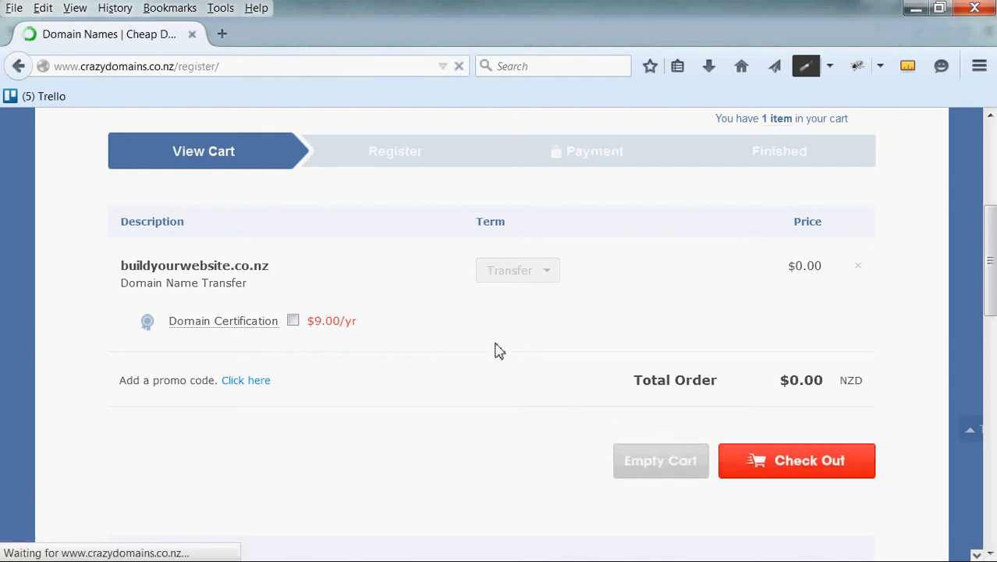
Reach the new-member registration form and choose the Business user type in New Zealand.
click(795, 459)
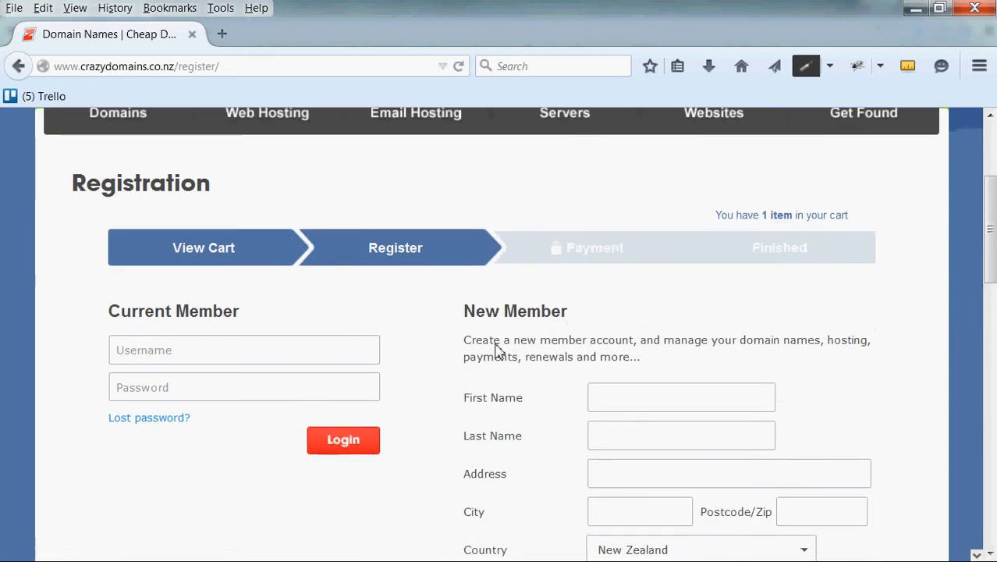
scroll(down, 3)
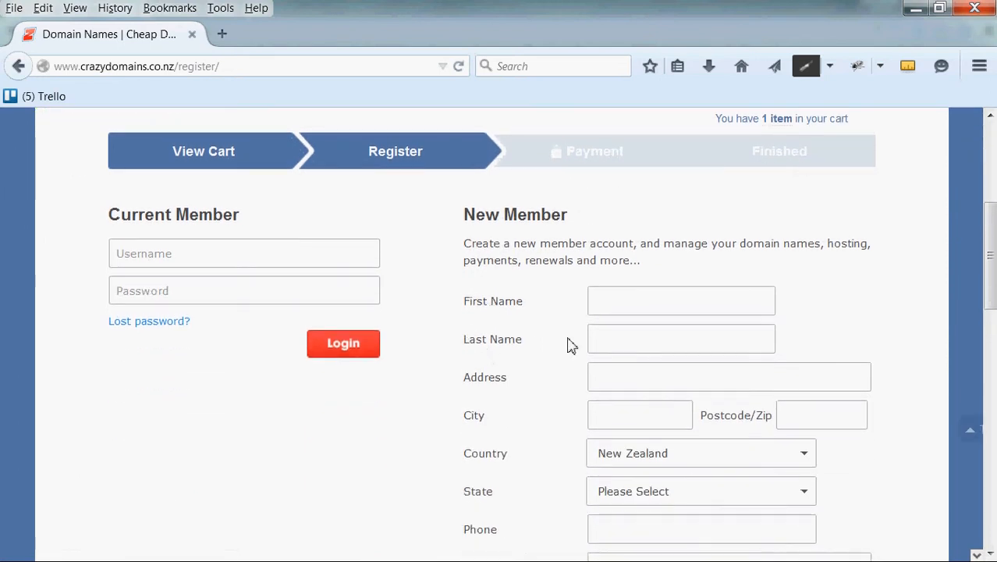
mouse_move(549, 288)
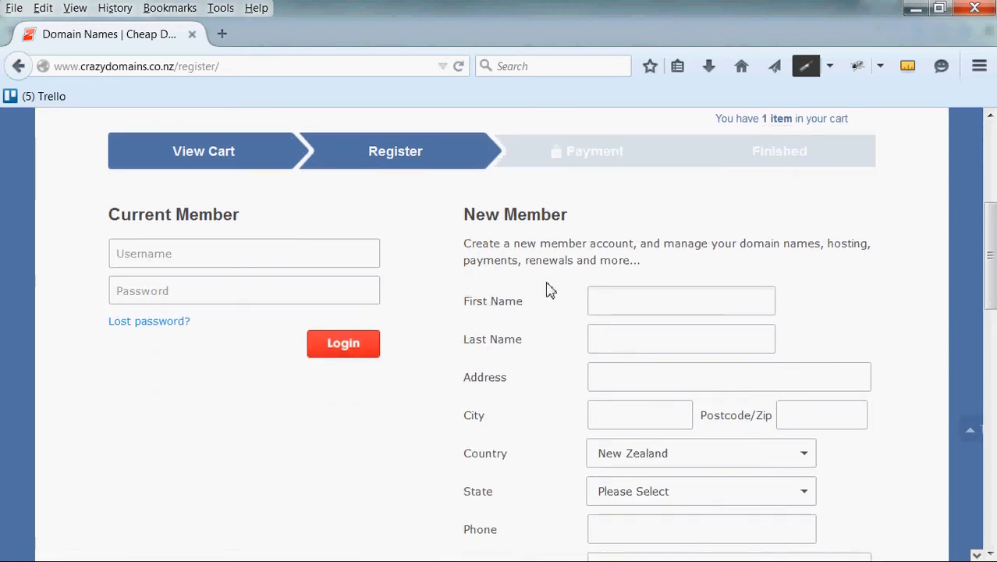
mouse_move(689, 294)
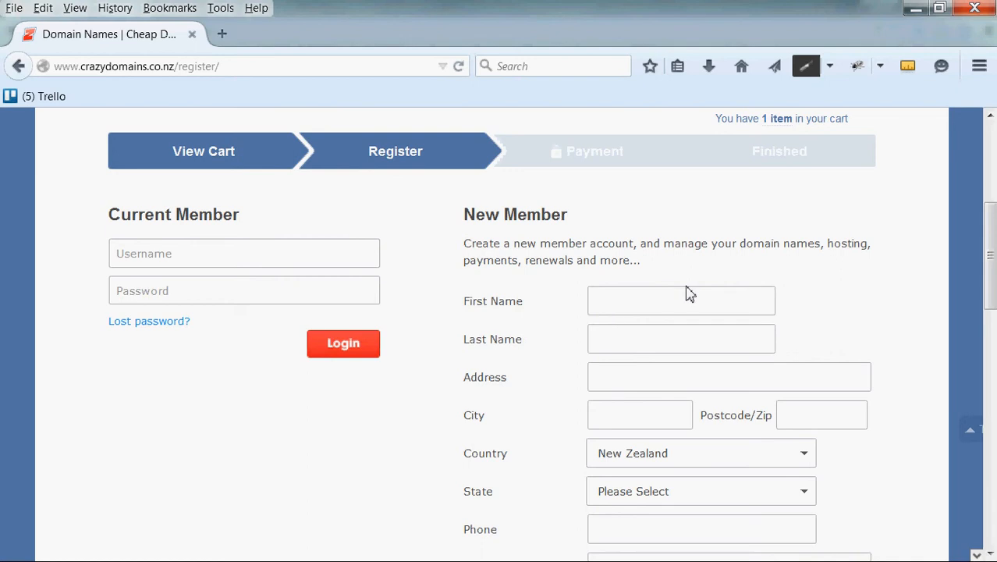
mouse_move(696, 281)
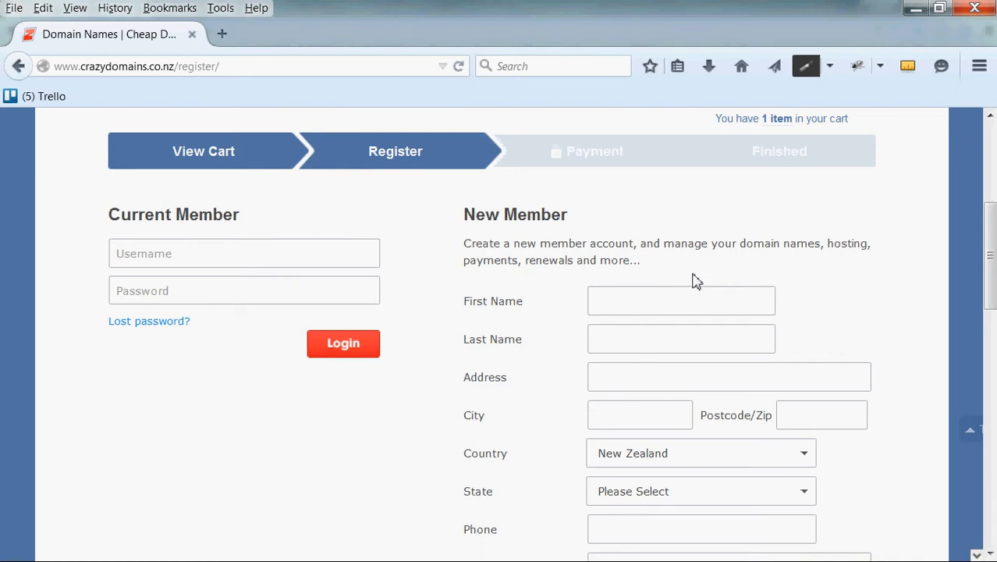
mouse_move(701, 268)
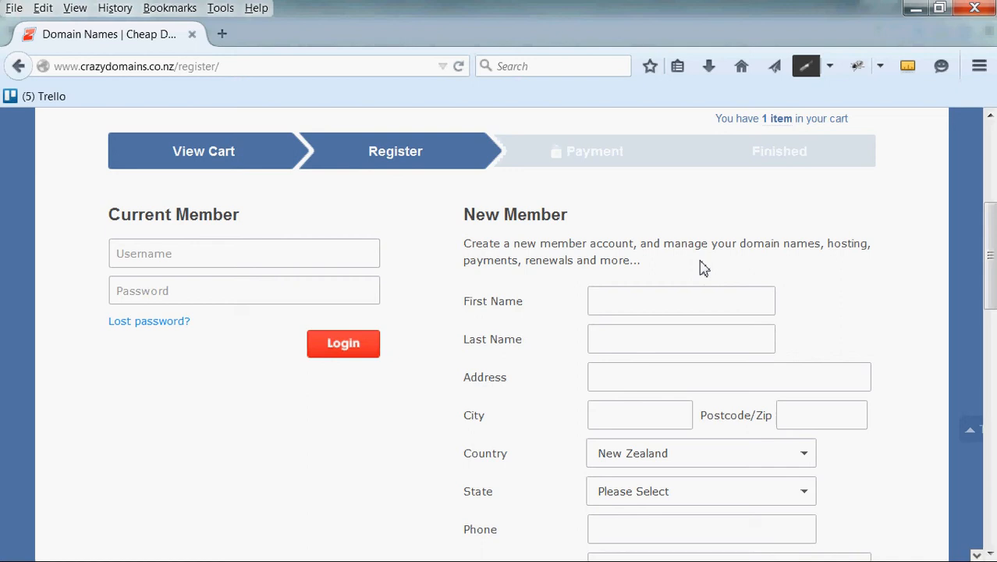
mouse_move(521, 281)
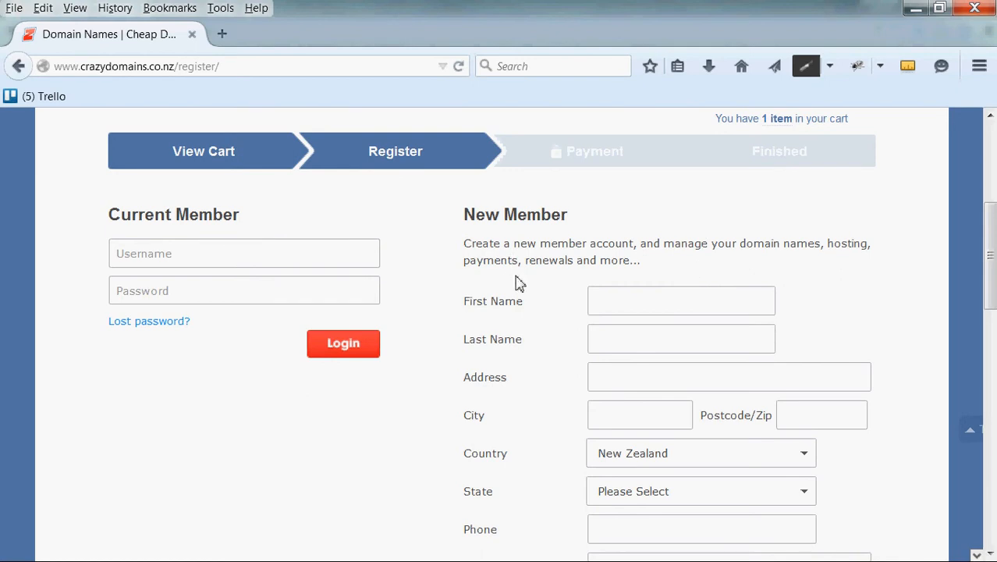
scroll(down, 3)
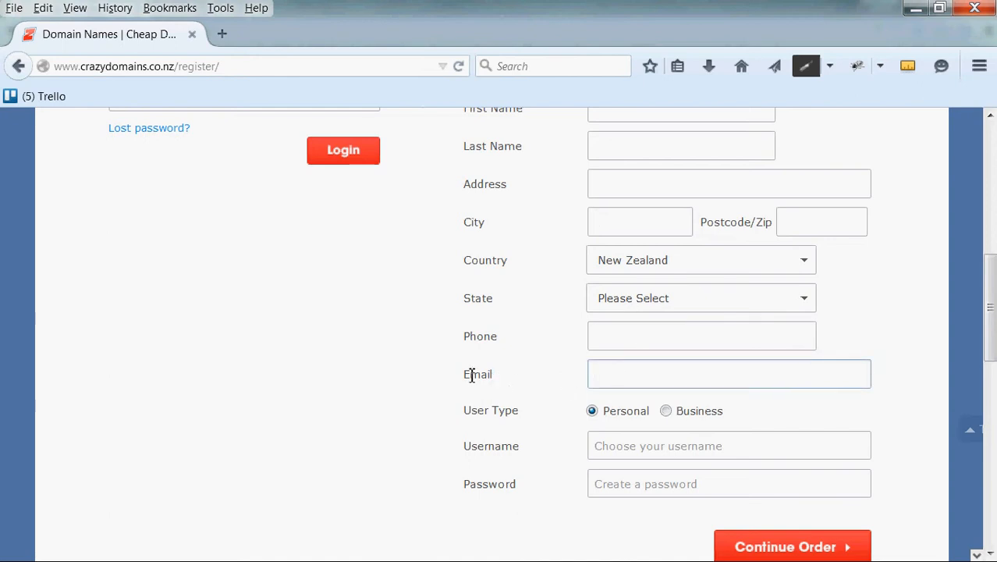
click(729, 373)
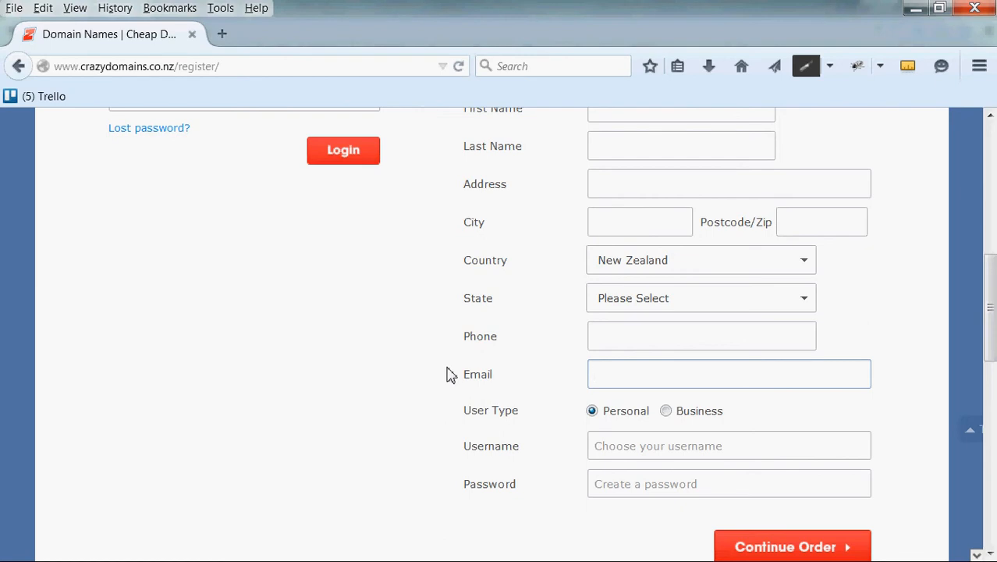
click(728, 374)
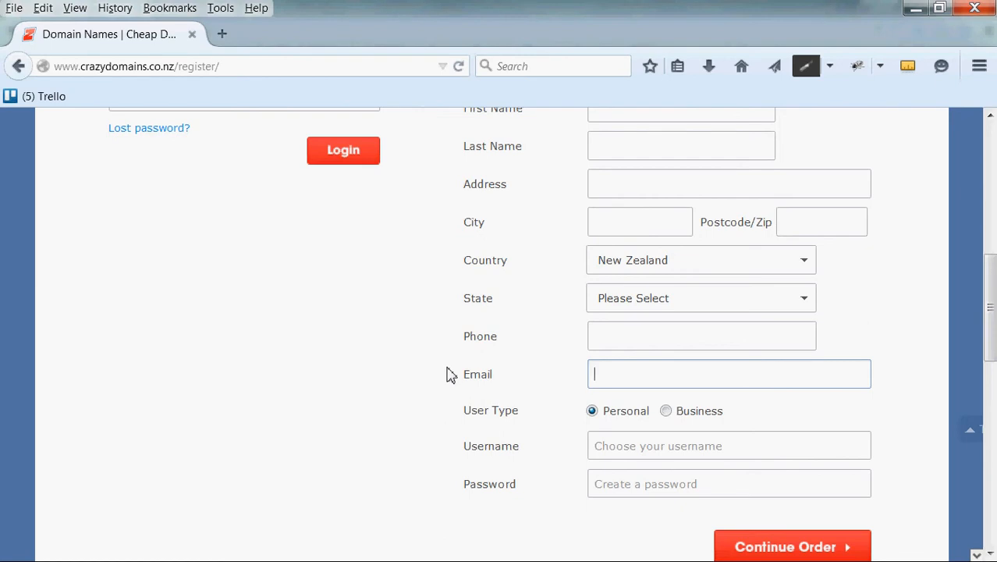
scroll(down, 3)
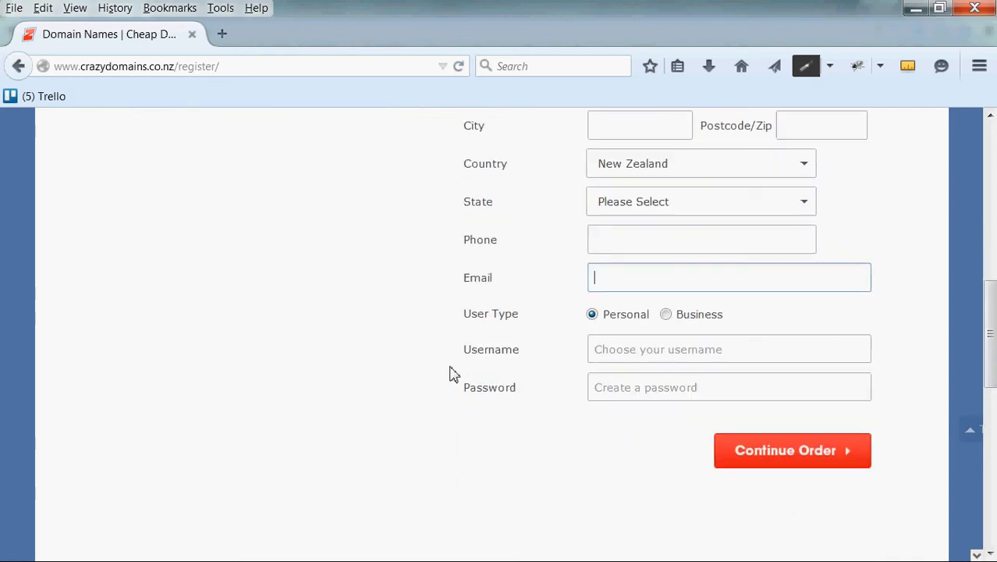
click(664, 313)
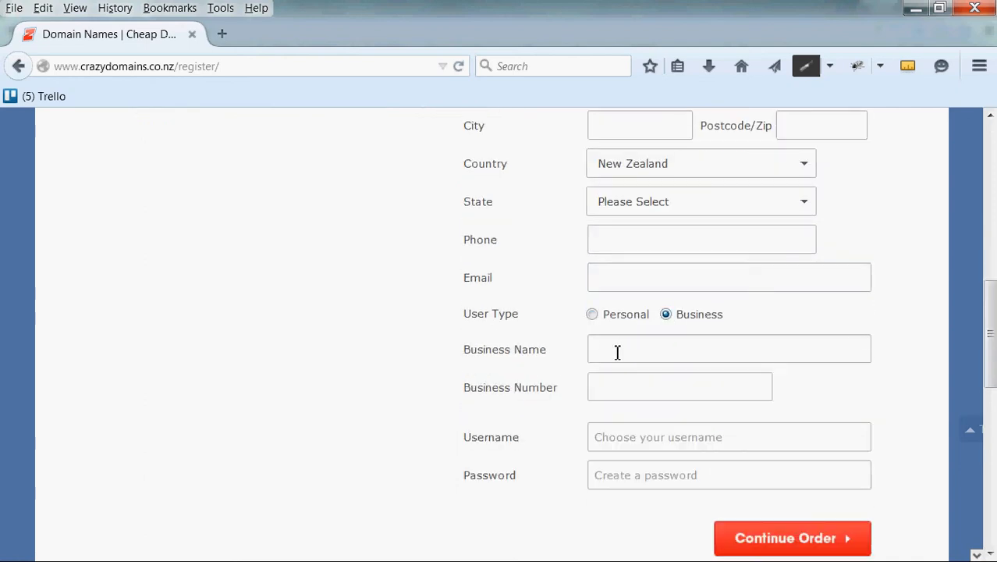
mouse_move(552, 415)
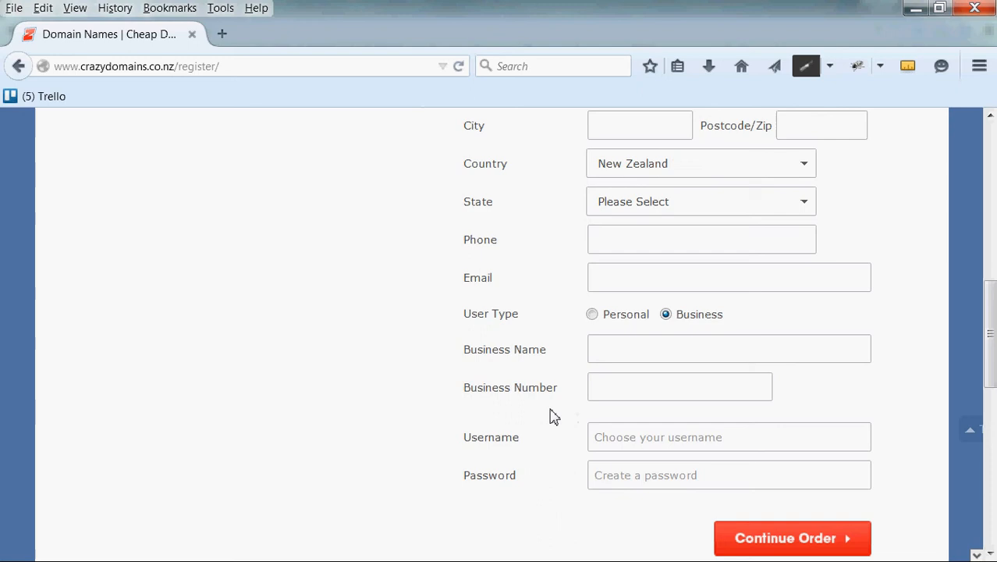
scroll(down, 3)
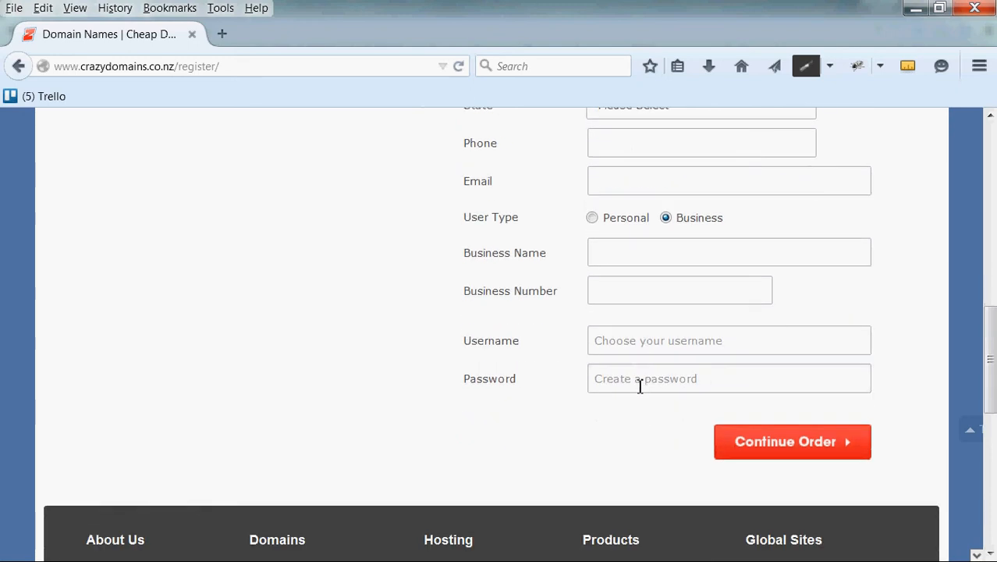
mouse_move(336, 365)
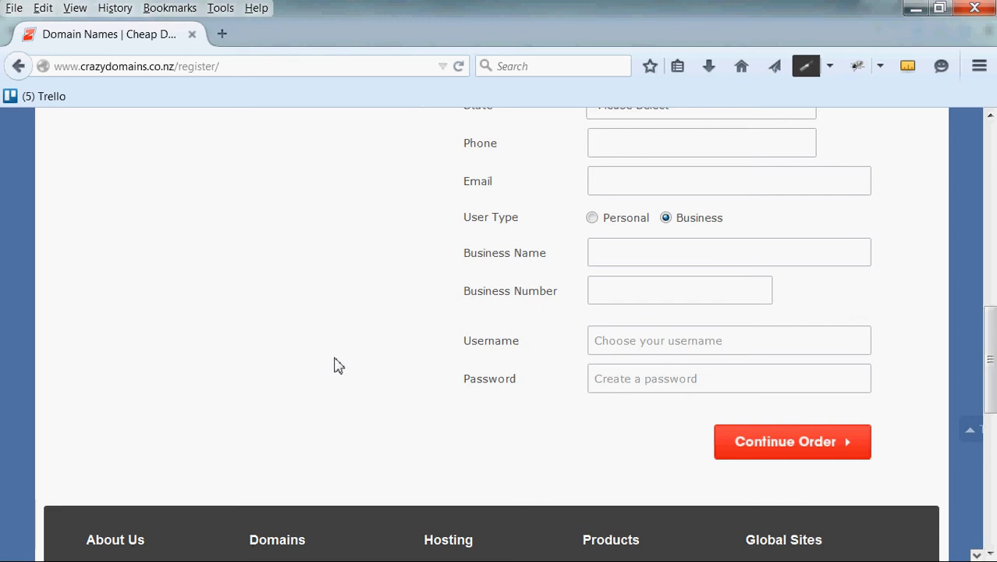
mouse_move(378, 368)
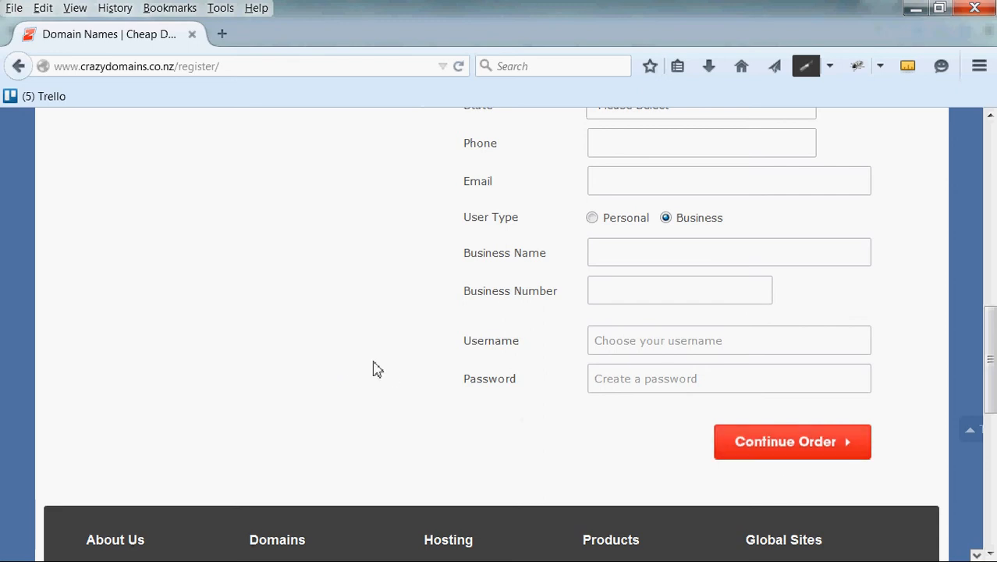
scroll(up, 3)
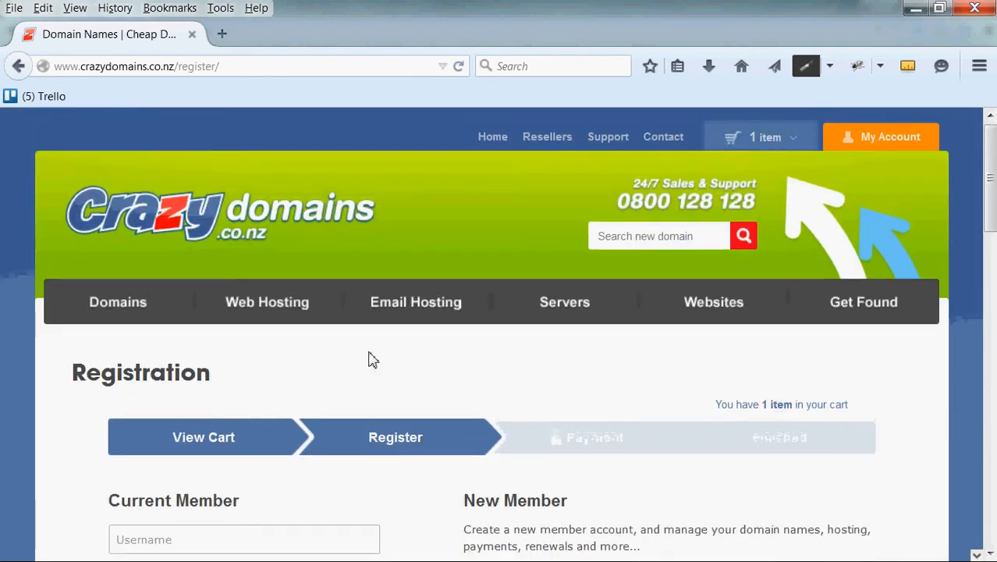
scroll(down, 3)
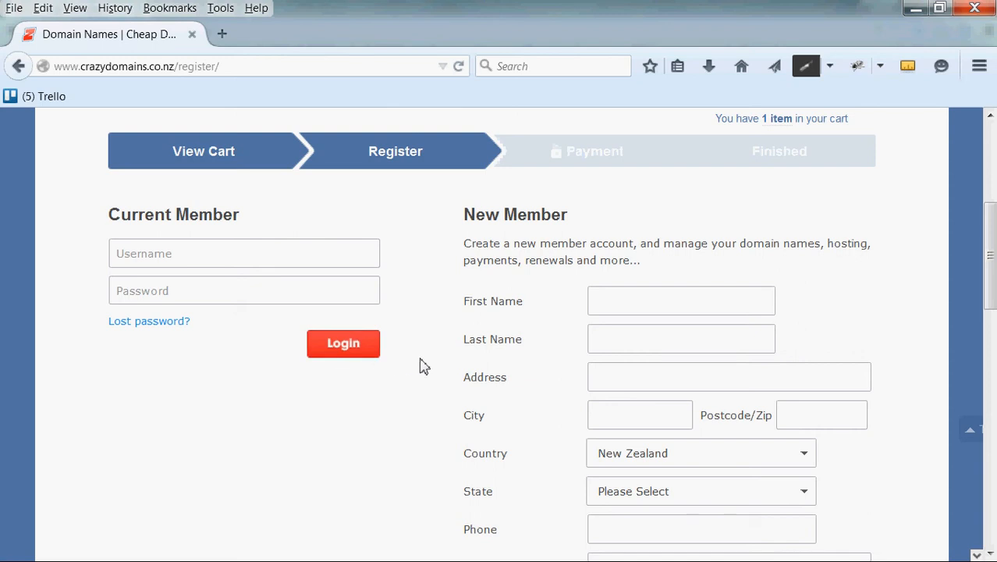
mouse_move(443, 386)
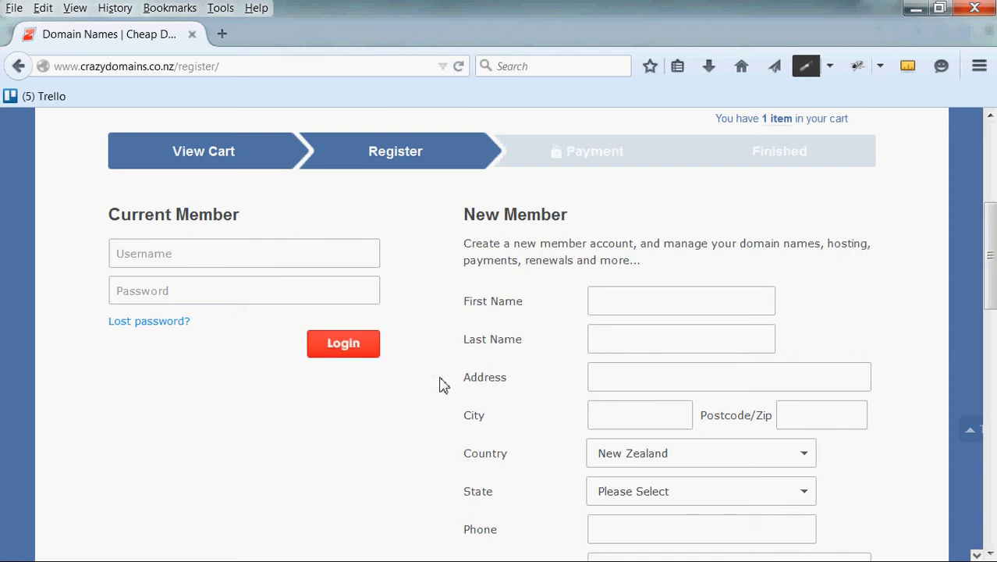
scroll(down, 3)
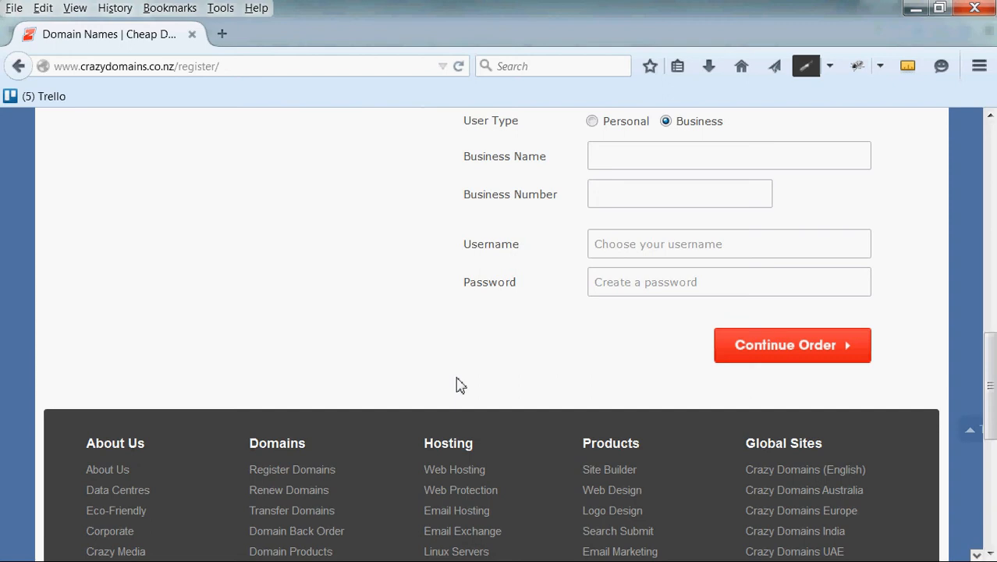
scroll(up, 3)
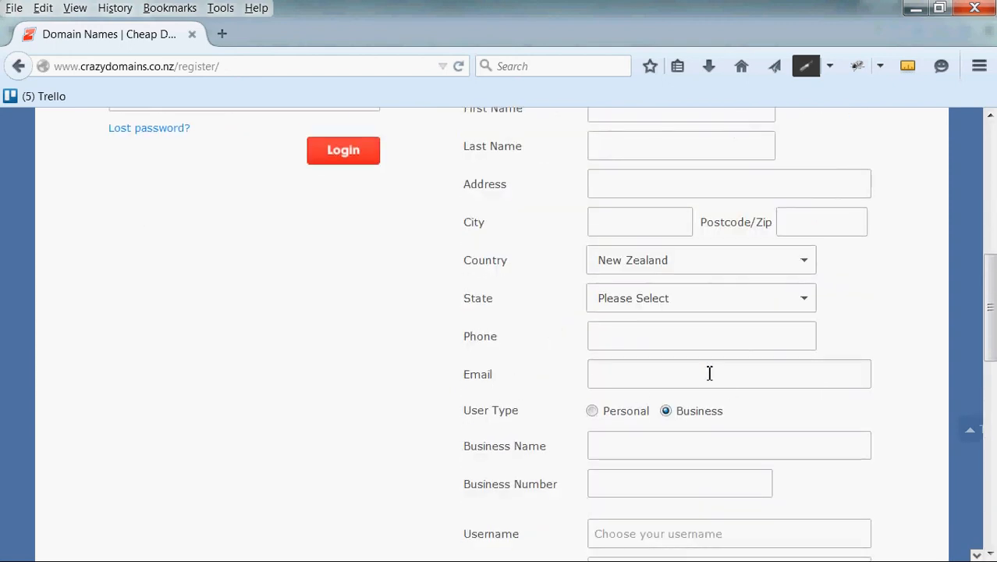
mouse_move(280, 345)
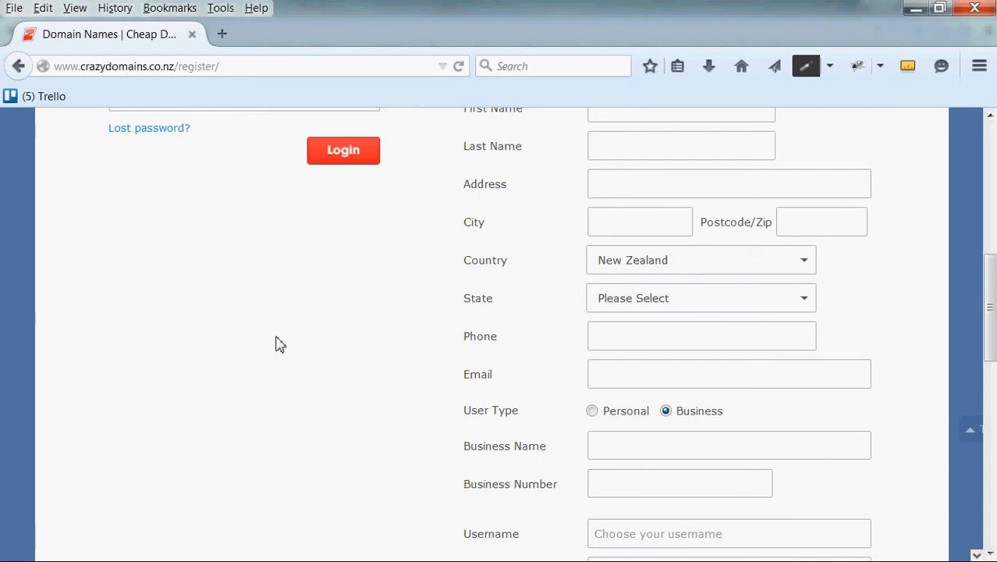